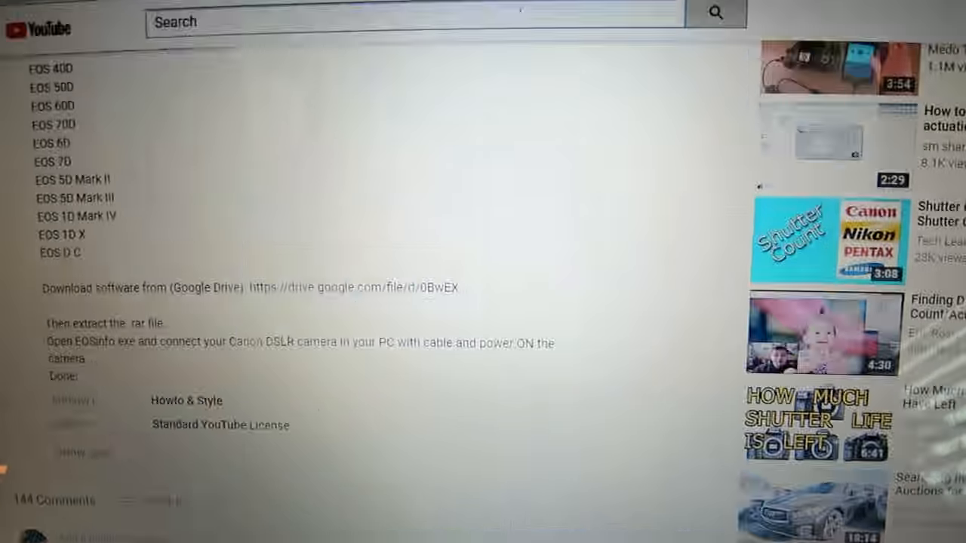
- Launch EOSInfo.exe from the EOSInfo.rar archive to show the Canon EOS 60D shutter count
{"action": "scroll", "scroll_direction": "down", "scroll_amount": 3}
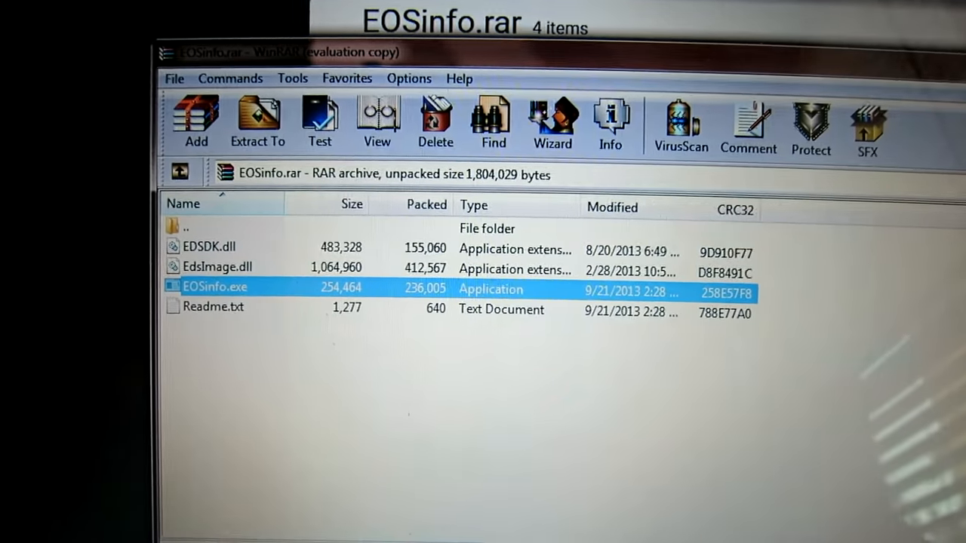
{"action": "double_click", "coordinate": [214, 287]}
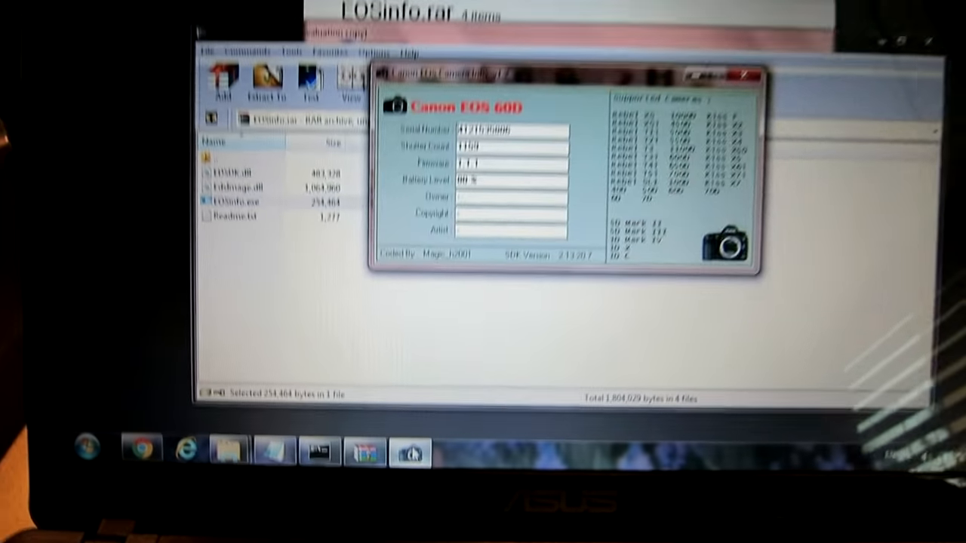